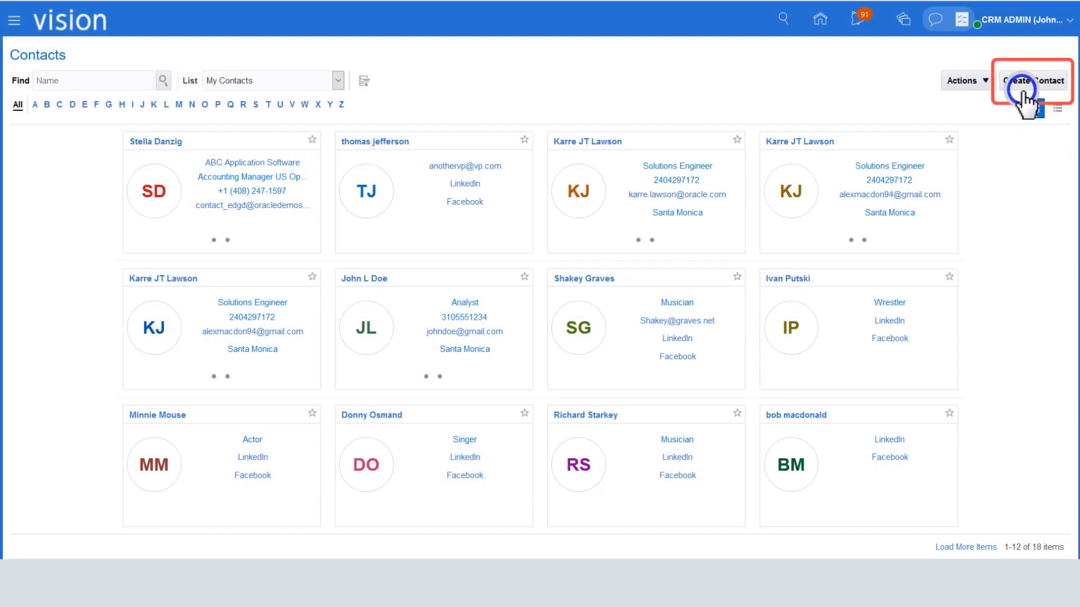
click(1032, 80)
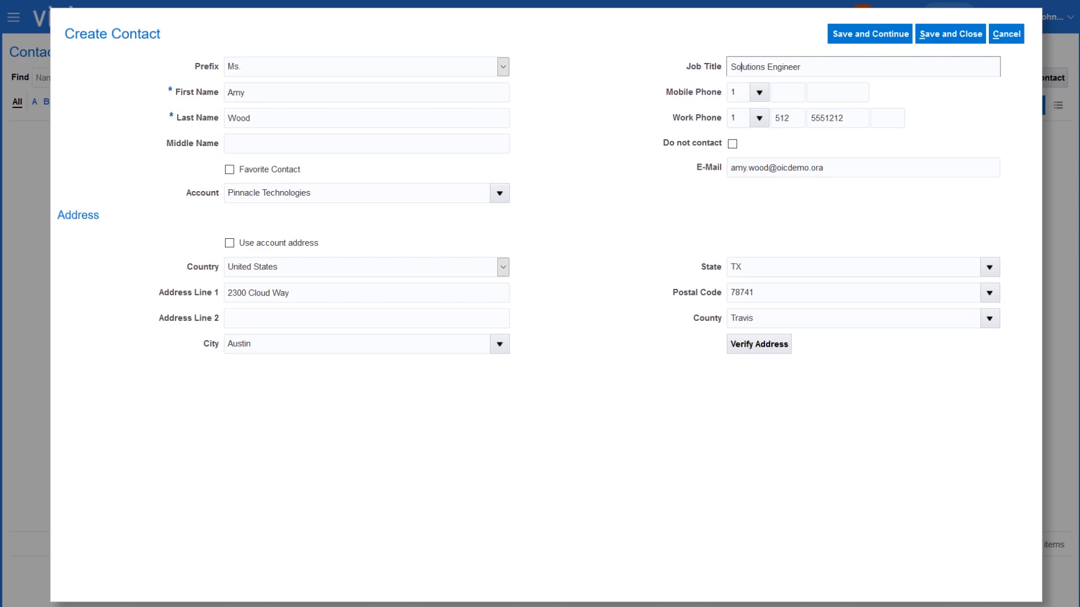
click(949, 32)
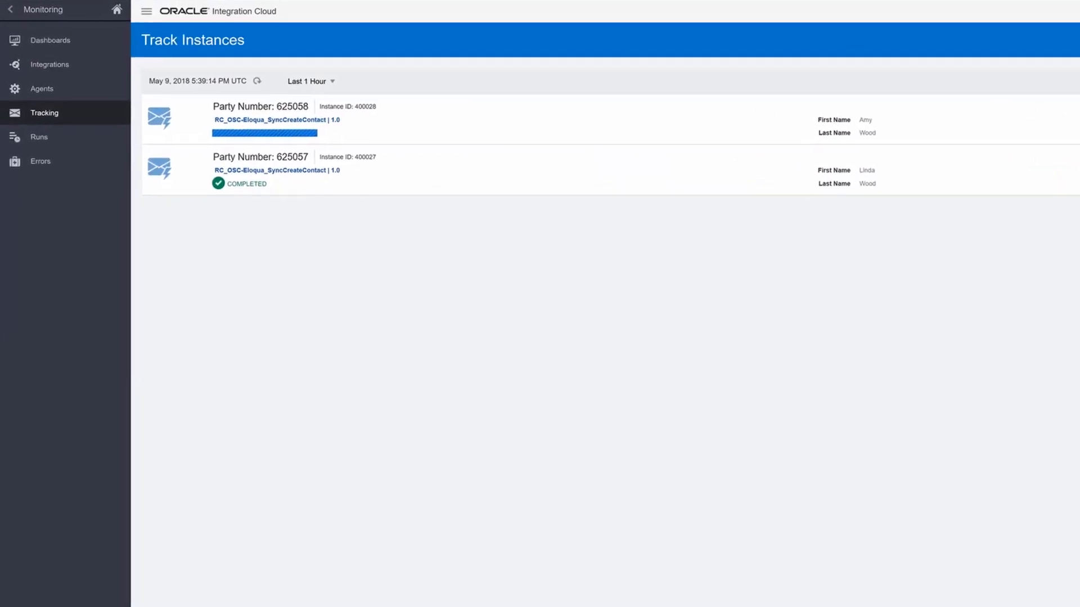
click(263, 118)
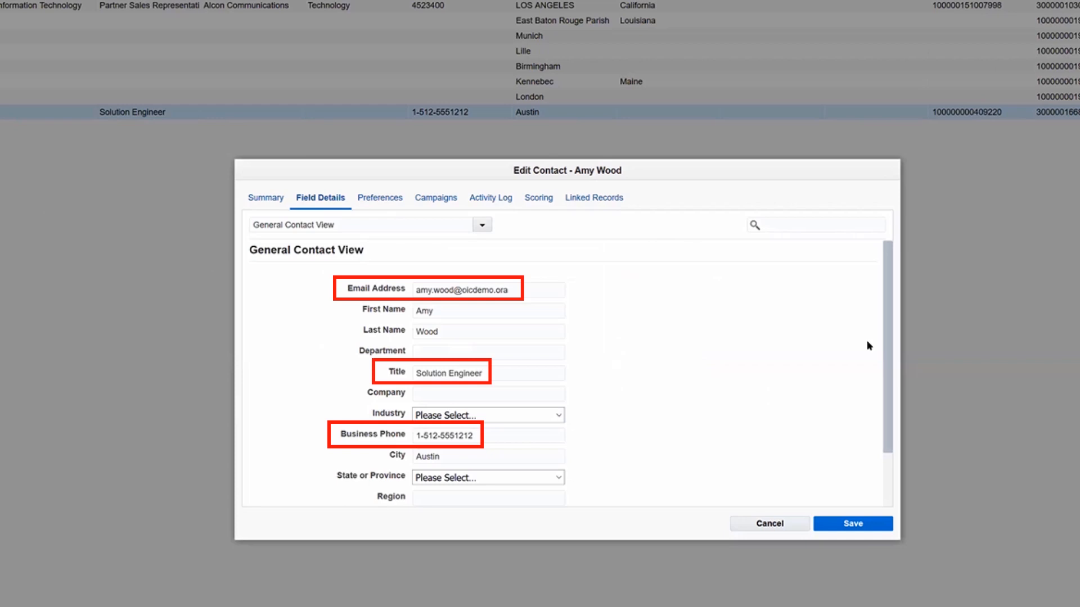
scroll(down, 3)
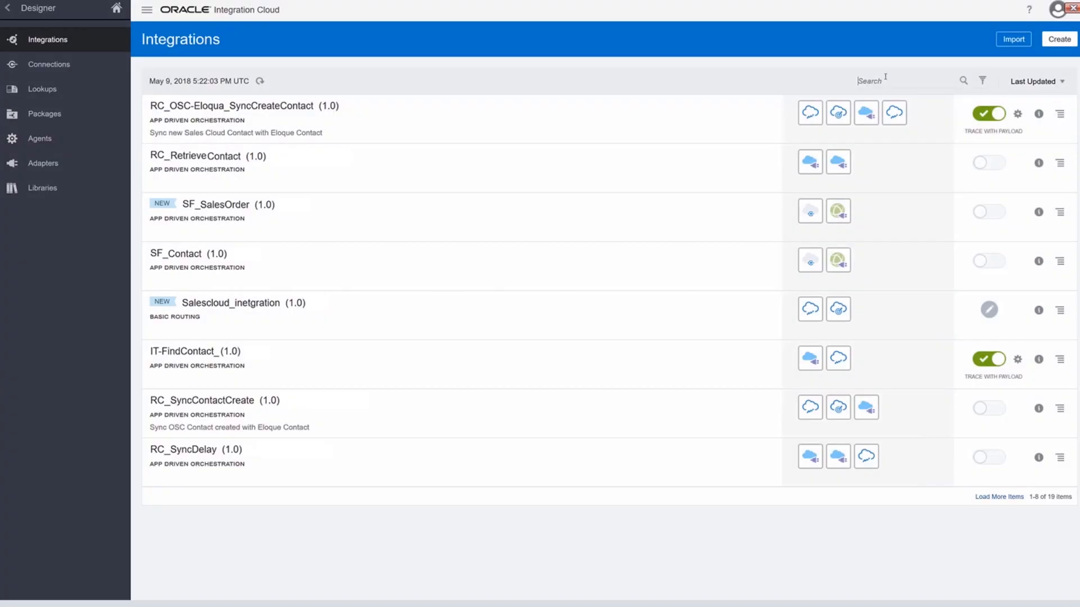
mouse_move(114, 87)
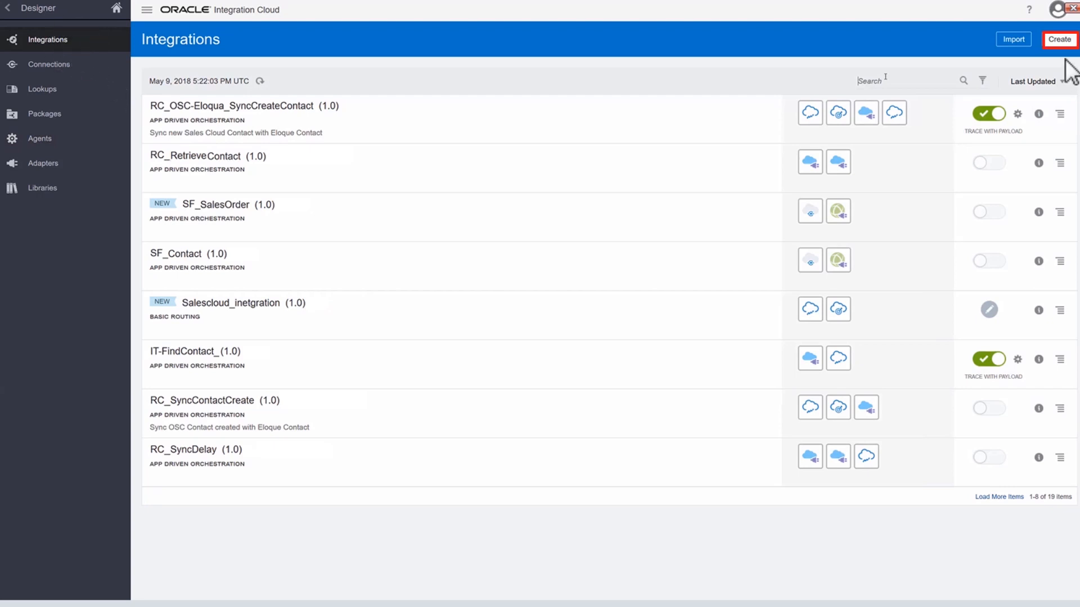
Step: Bring up the RC_OSC-Eloqua_SyncCreateContact integration's orchestration canvas
click(1059, 40)
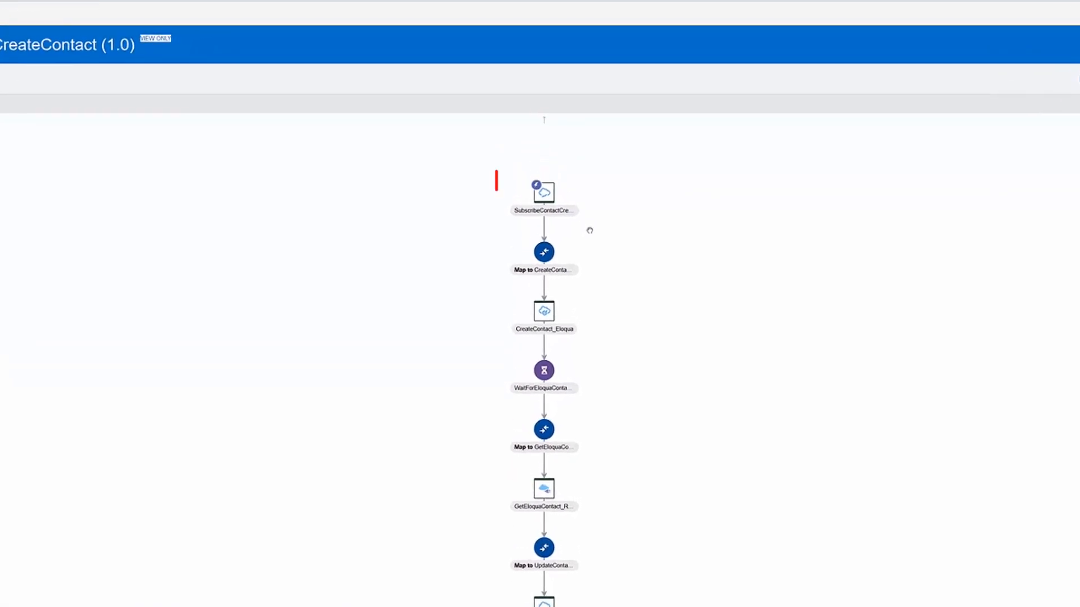
Step: View the SubscribeContactCreate trigger's configuration with its delayed getContact response
click(544, 194)
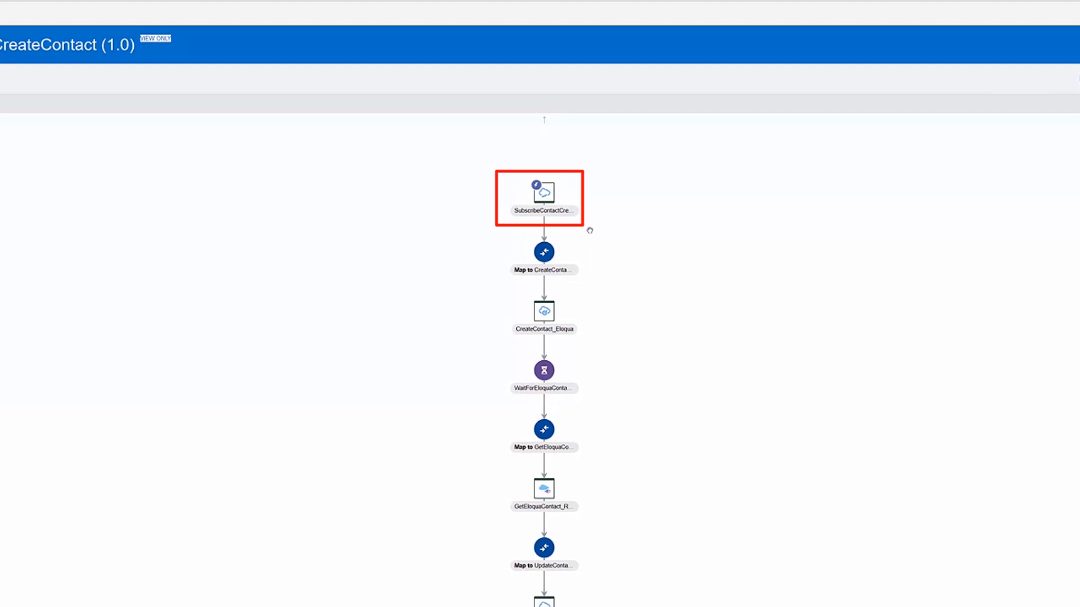
click(543, 310)
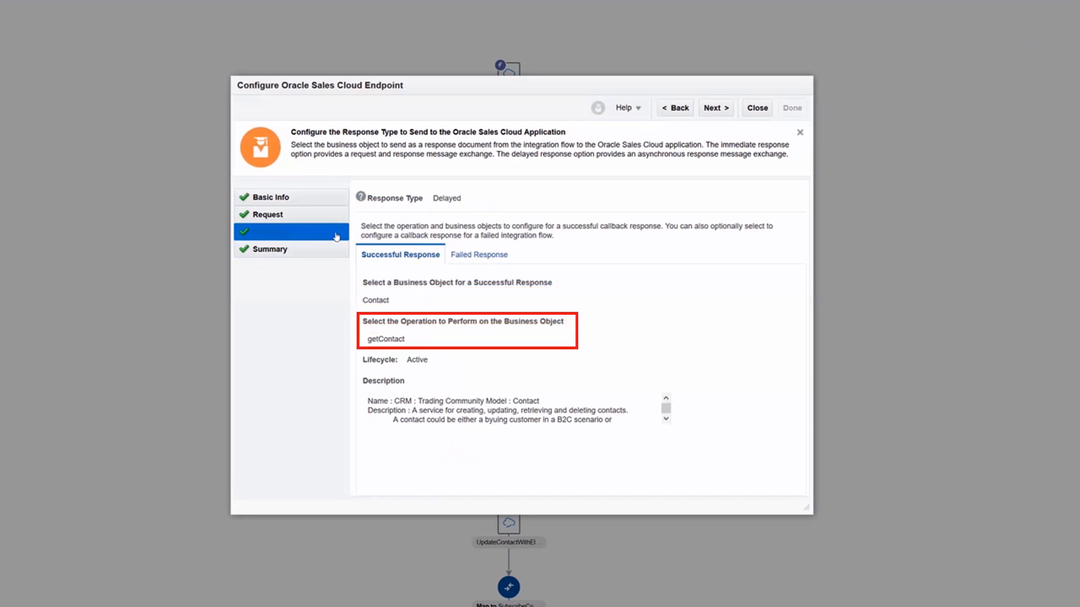
Step: Close the Configure Oracle Sales Cloud Endpoint wizard
click(756, 108)
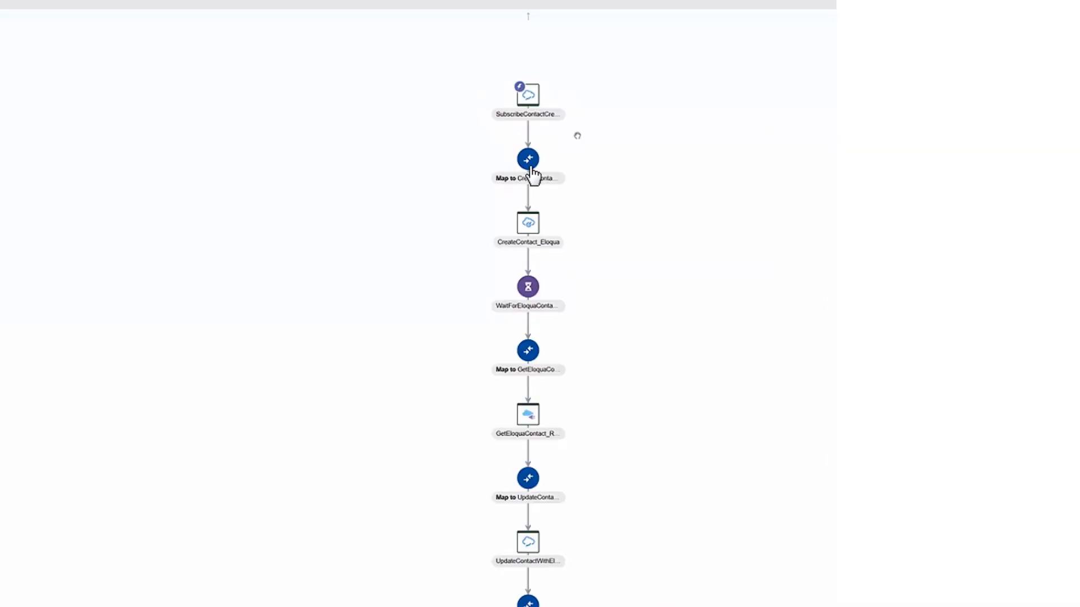
click(528, 159)
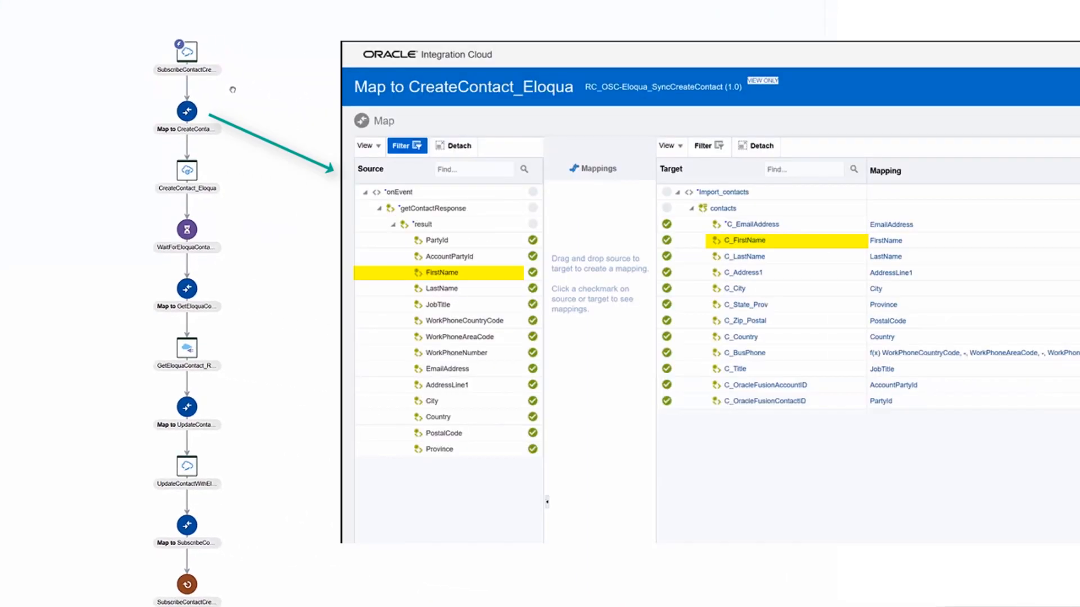
click(445, 385)
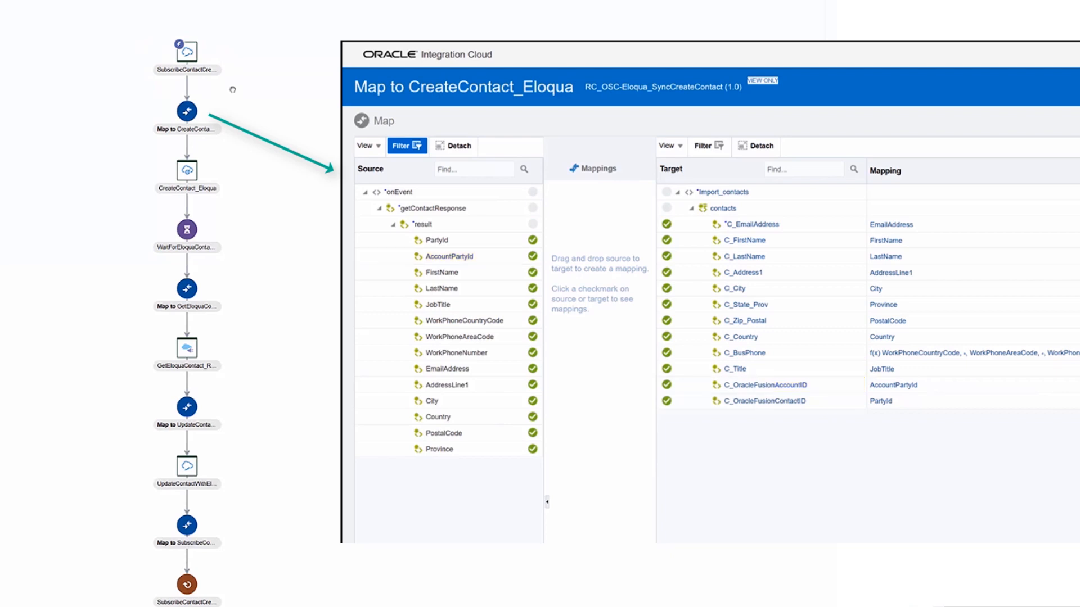
click(436, 239)
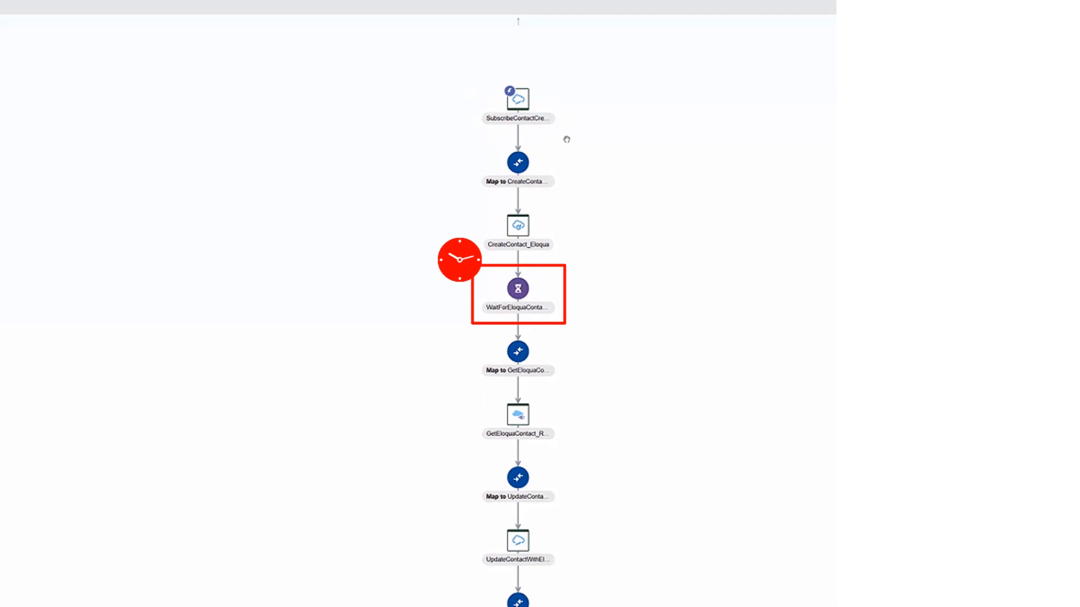
scroll(down, 3)
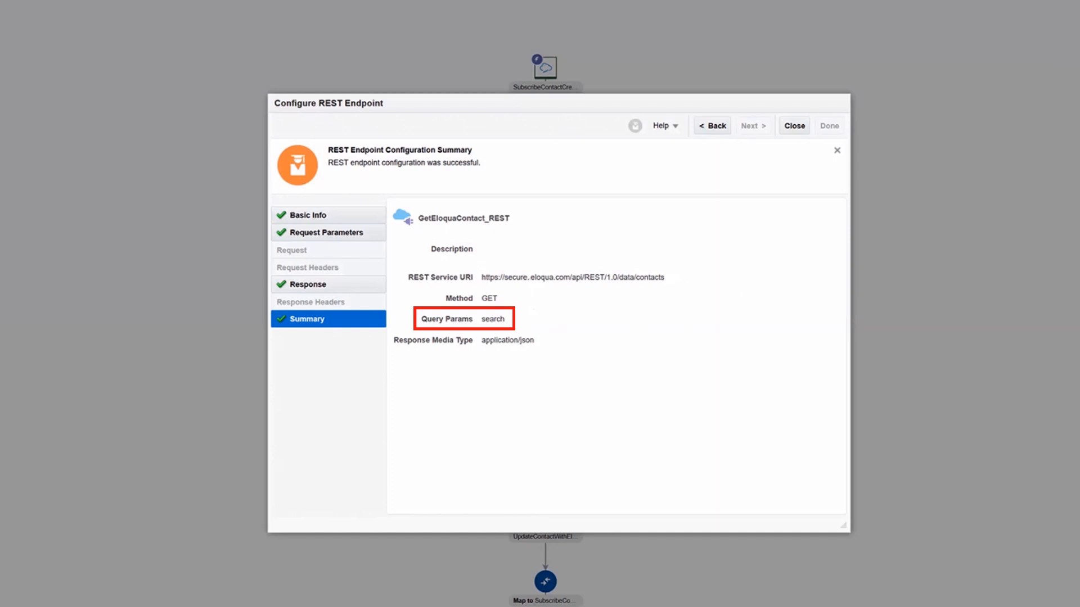
Step: Close the GetEloquaContact_REST summary showing the contacts search query
click(793, 125)
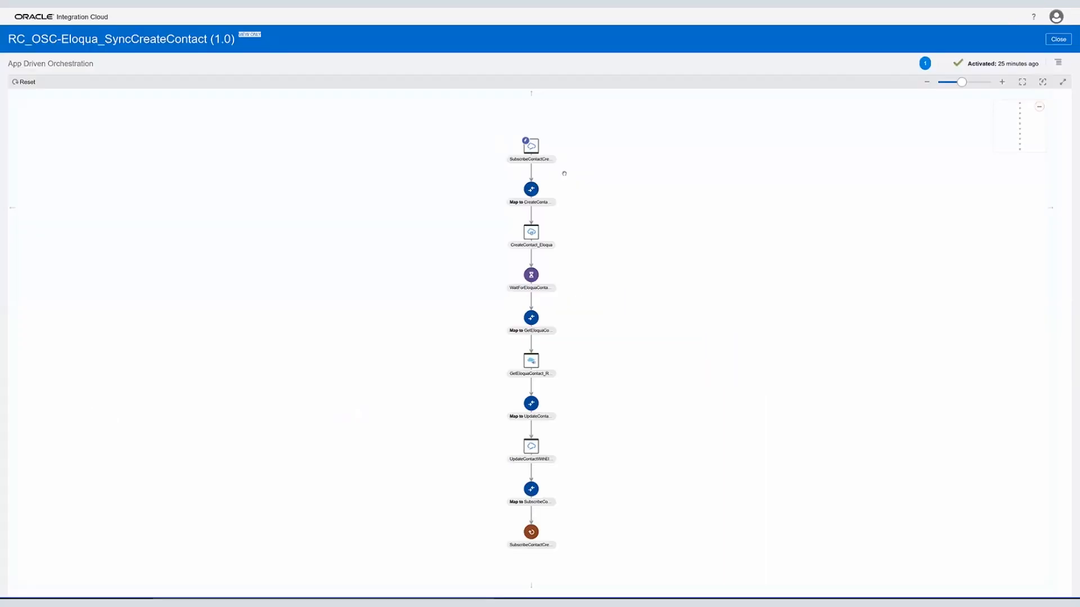
Step: Review the UpdateContactWithEloquaData_OSC step's summary and close it
scroll(down, 3)
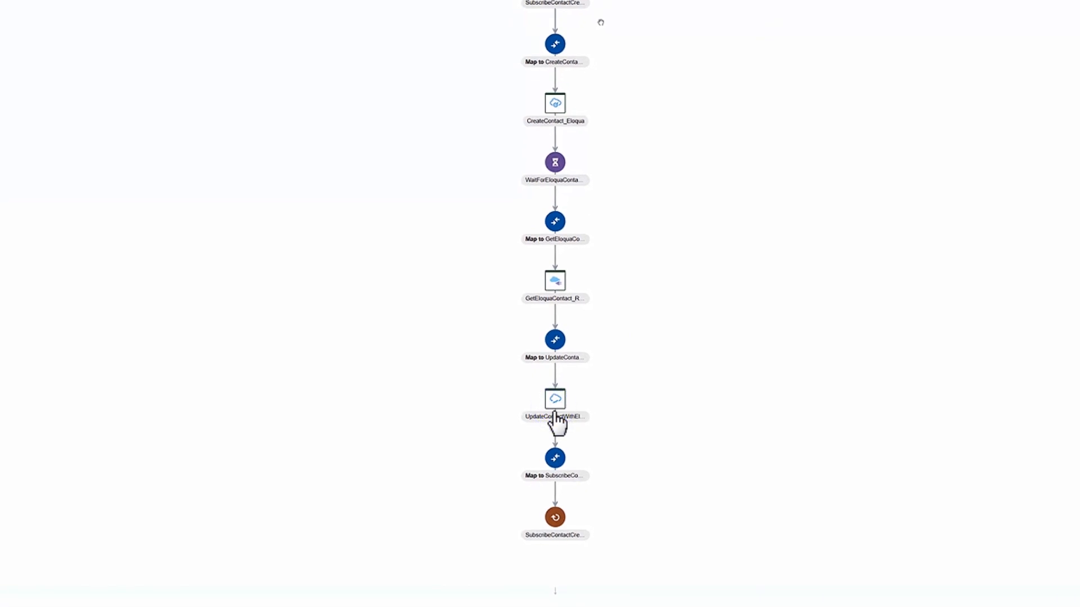
double_click(555, 400)
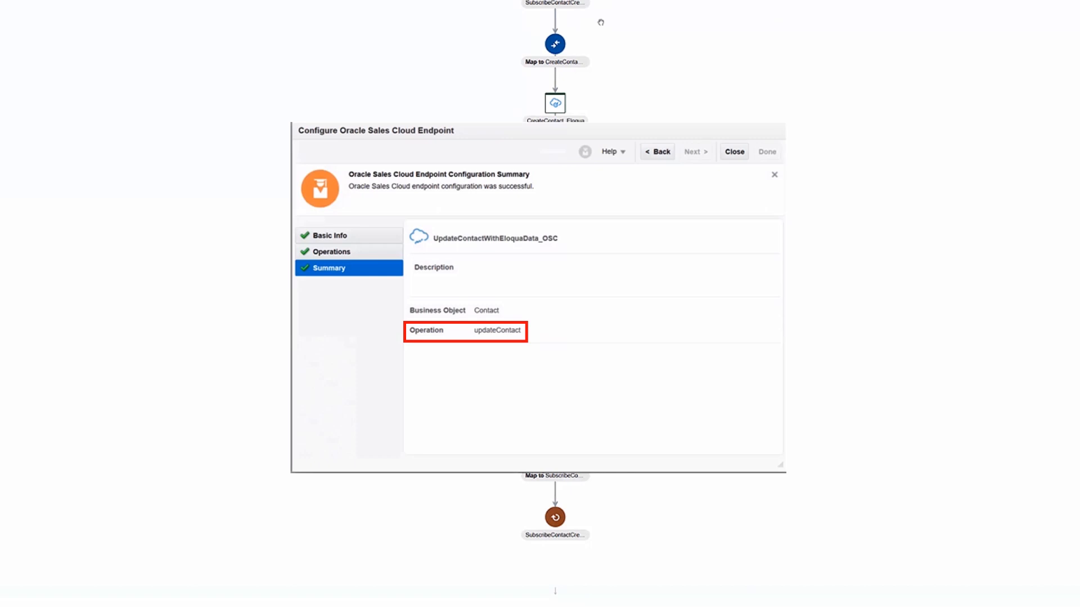
click(733, 152)
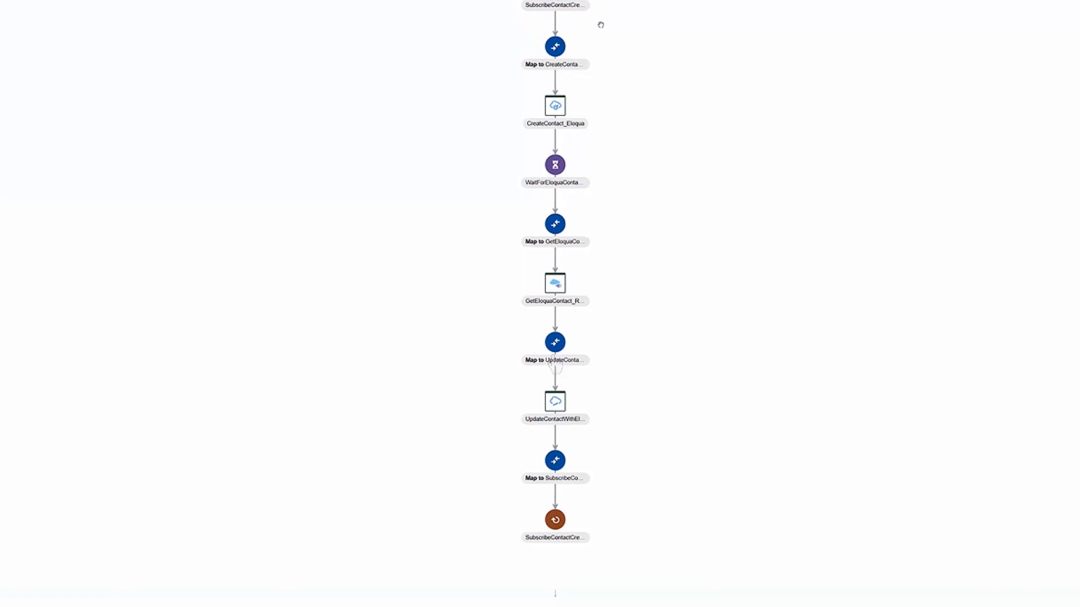
Step: Return to the integrations list and start activating RC_OSC-Eloqua_SyncCreateContact
click(555, 343)
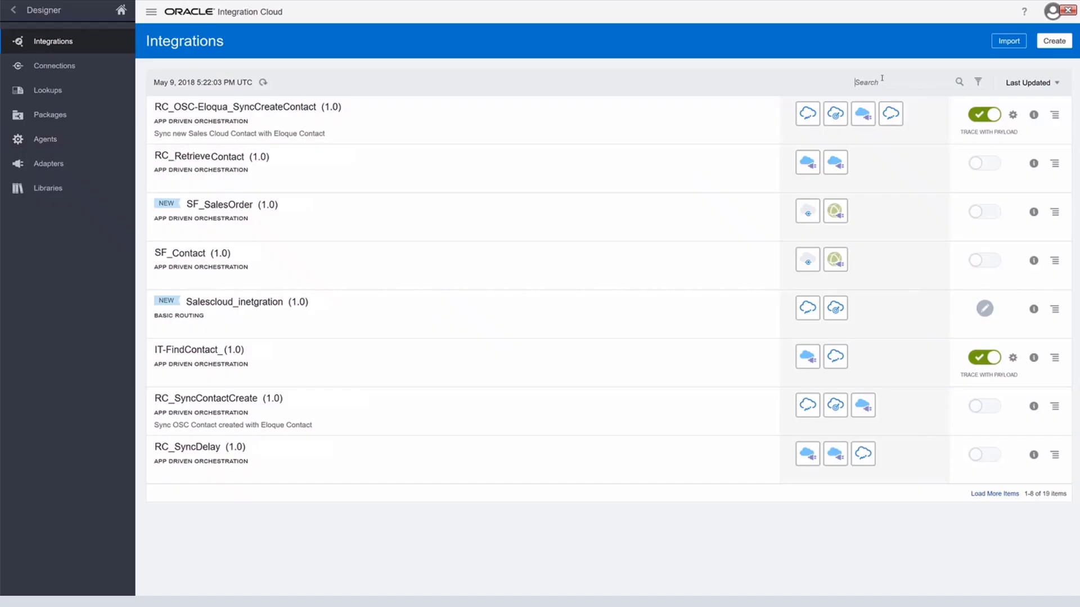
click(979, 115)
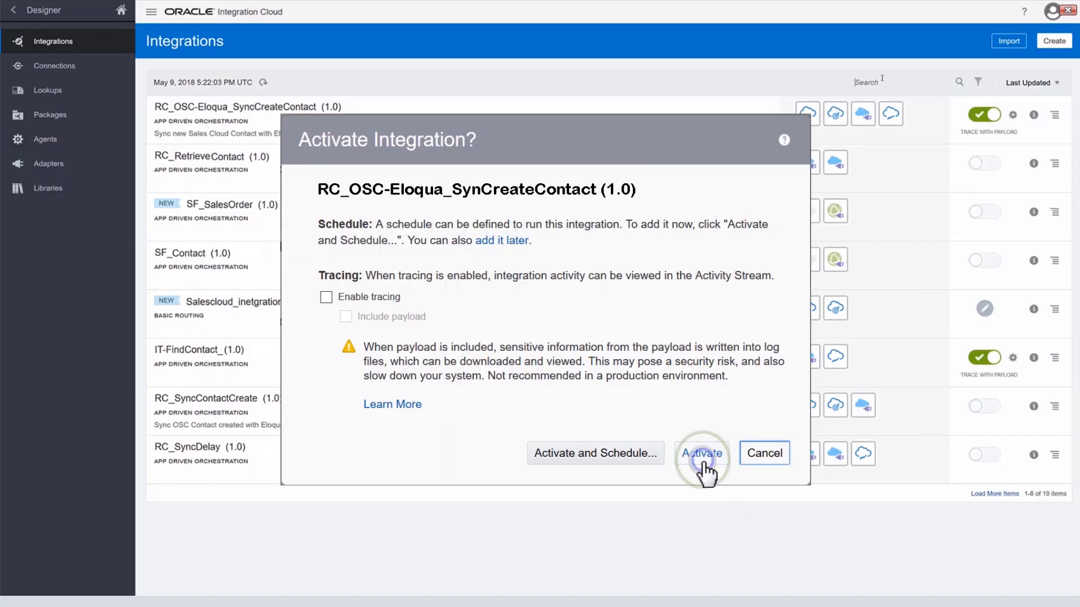